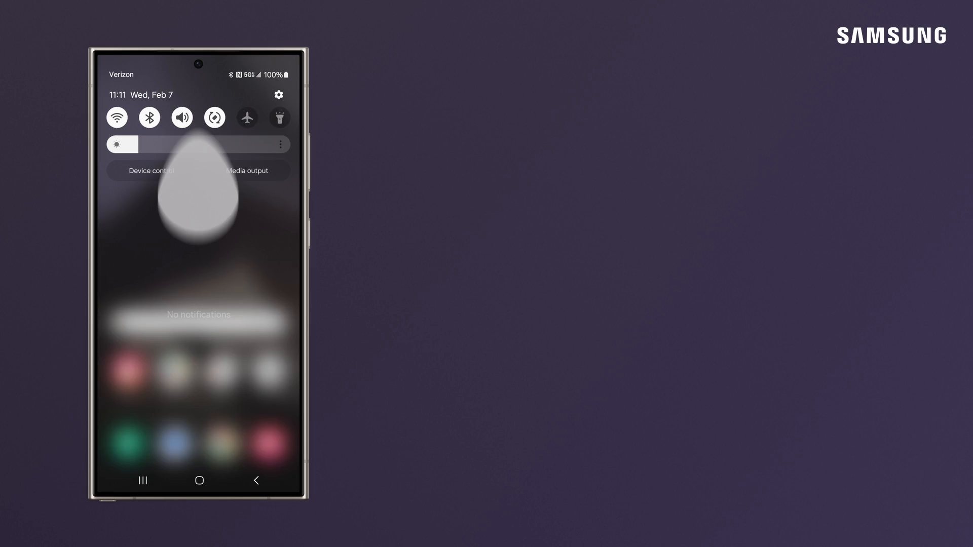
- Verify the Google and Samsung accounts under Manage accounts, then return to Accounts and backup
{"action": "left_click", "coordinate": [278, 96]}
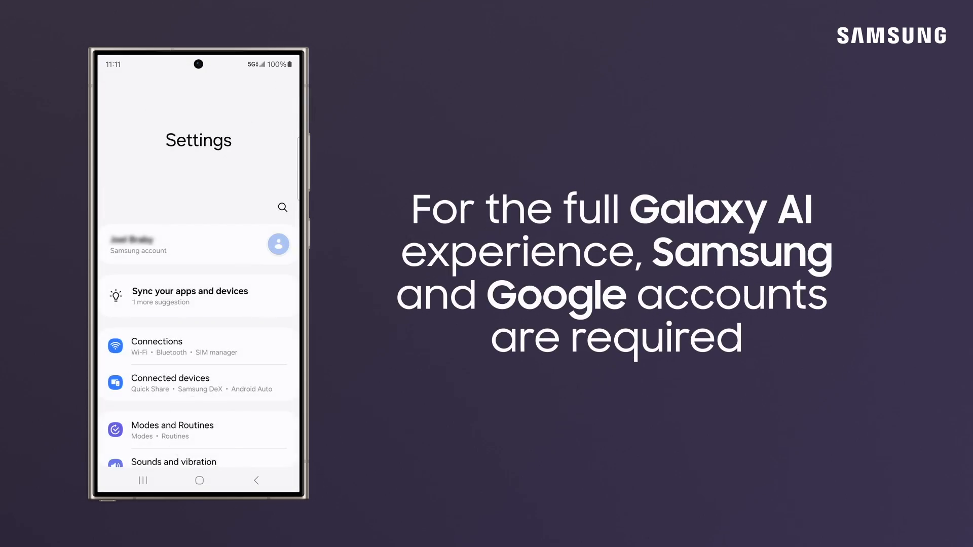
{"action": "scroll", "scroll_direction": "down", "scroll_amount": 3}
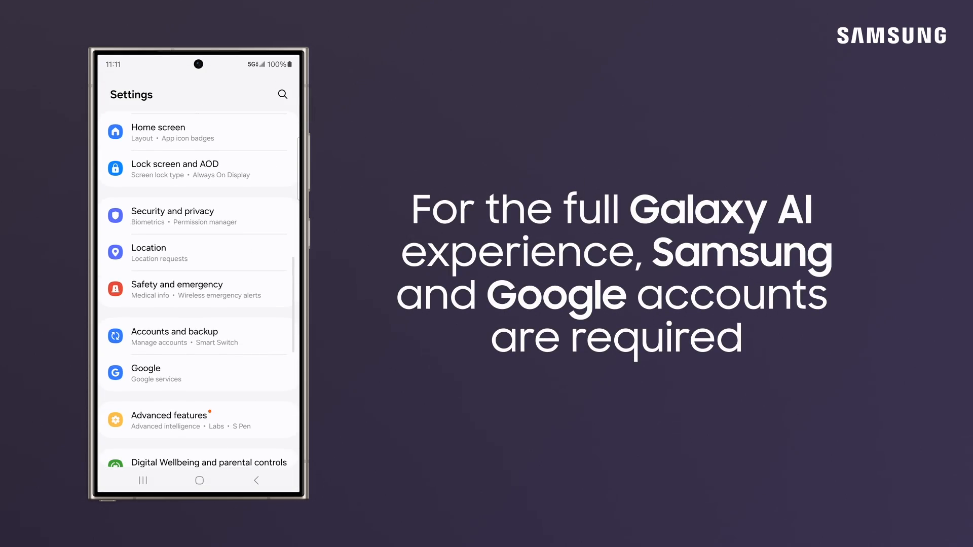
{"action": "left_click", "coordinate": [173, 331]}
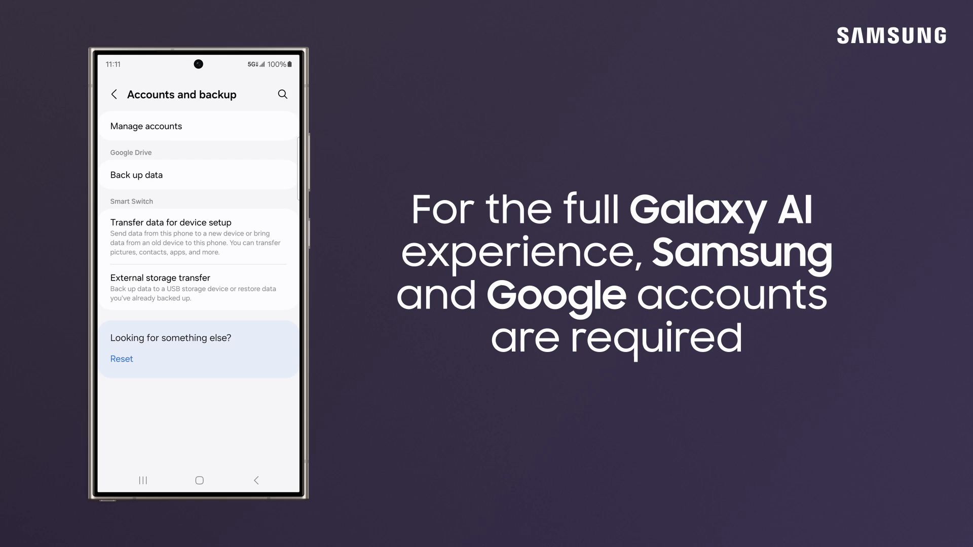
{"action": "left_click", "coordinate": [146, 126]}
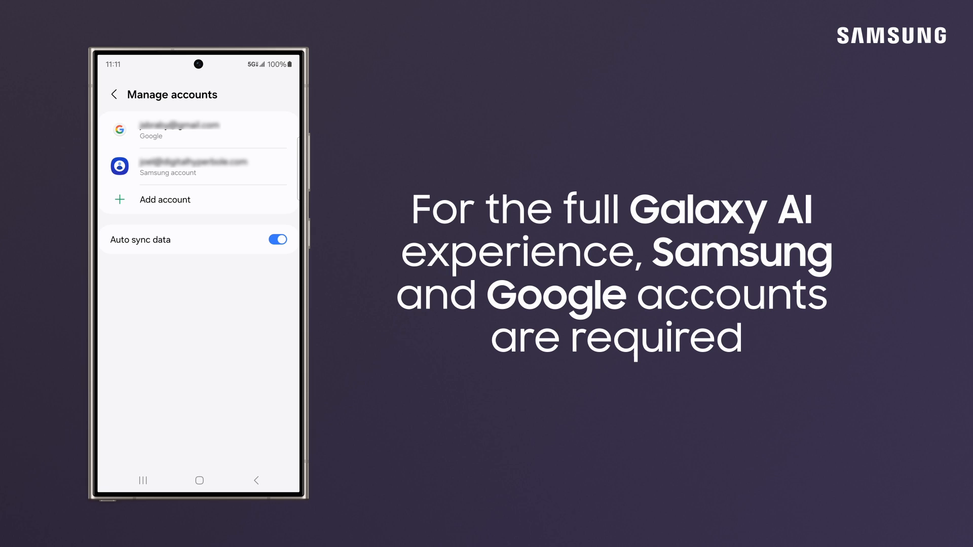
{"action": "left_click", "coordinate": [255, 480]}
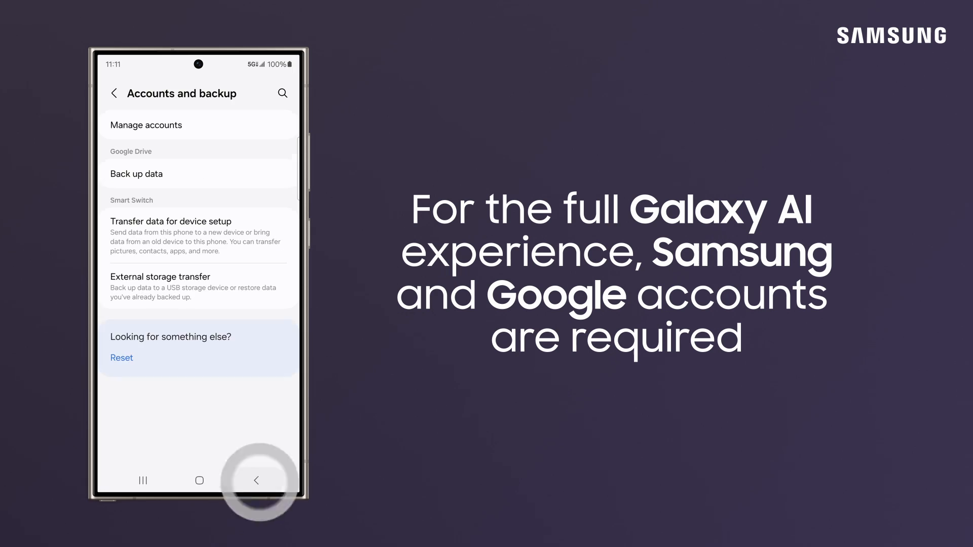
- Turn on Photo ambient wallpaper under Advanced features > Labs and return to the Labs list
{"action": "left_click", "coordinate": [254, 479]}
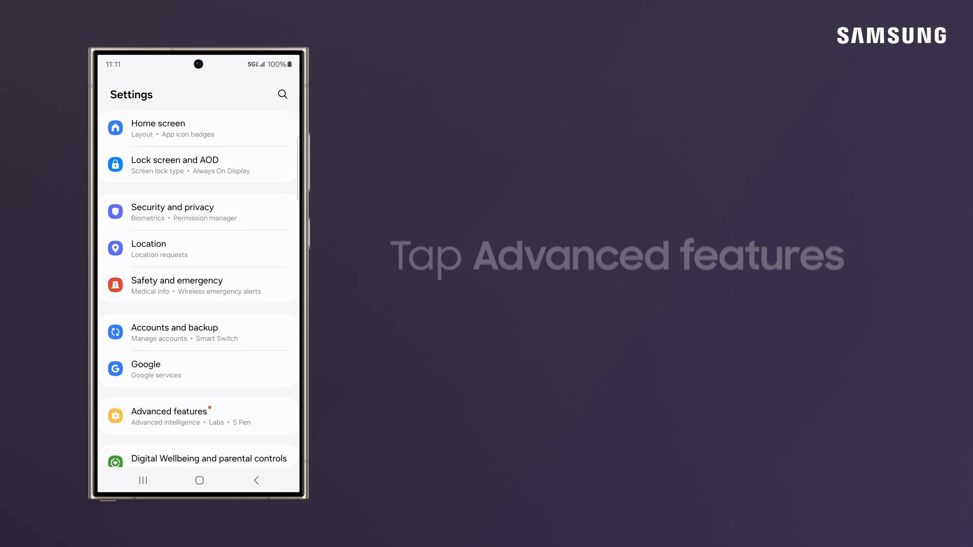
{"action": "left_click", "coordinate": [169, 416]}
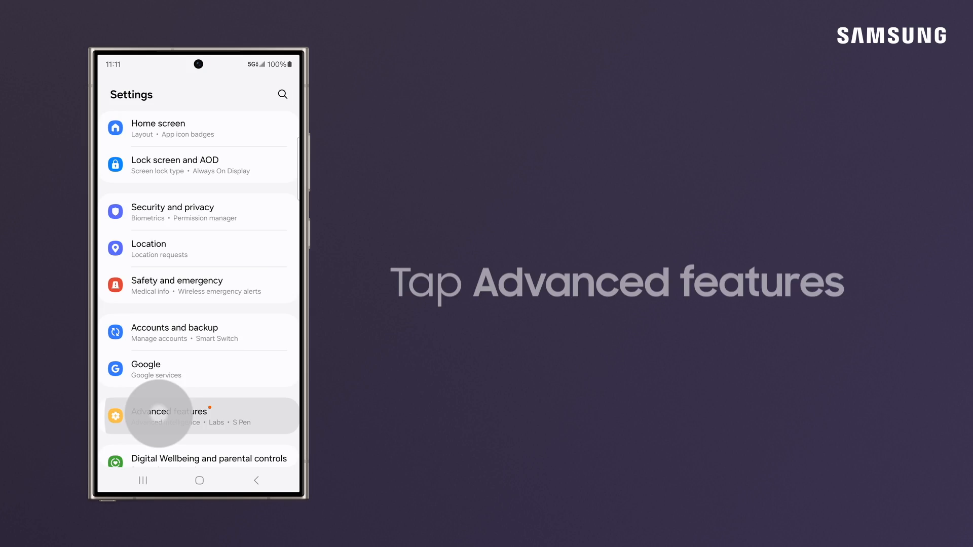
{"action": "left_click", "coordinate": [168, 416]}
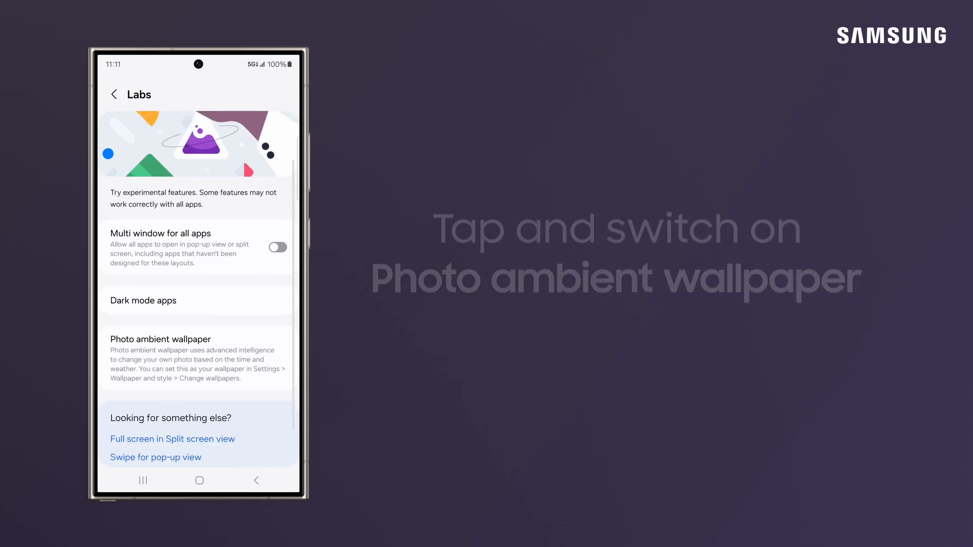
{"action": "left_click", "coordinate": [160, 340]}
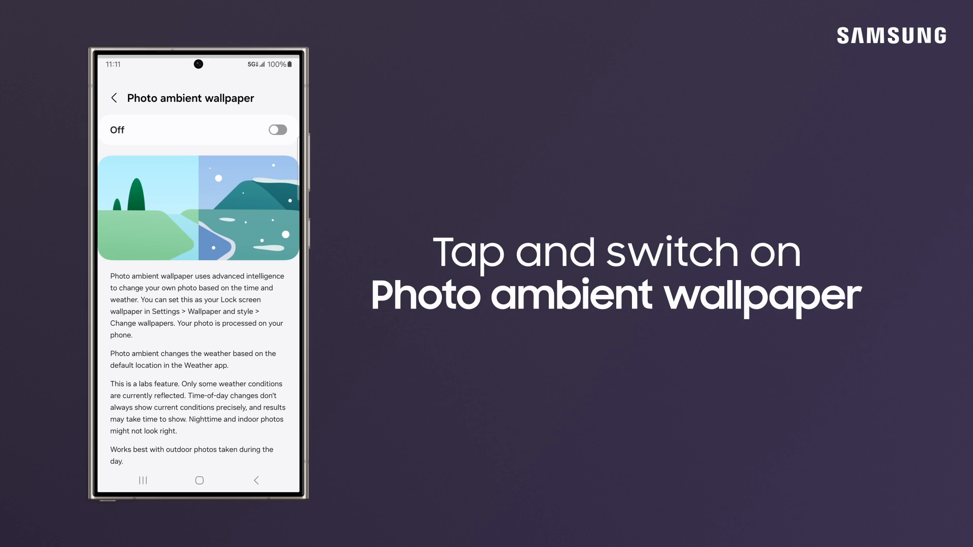
{"action": "left_click", "coordinate": [277, 128]}
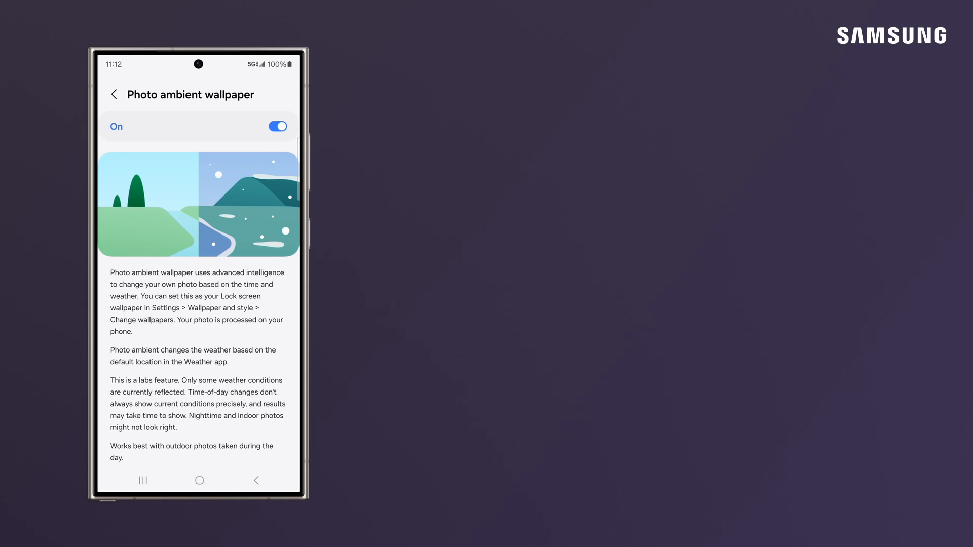
{"action": "left_click", "coordinate": [256, 479]}
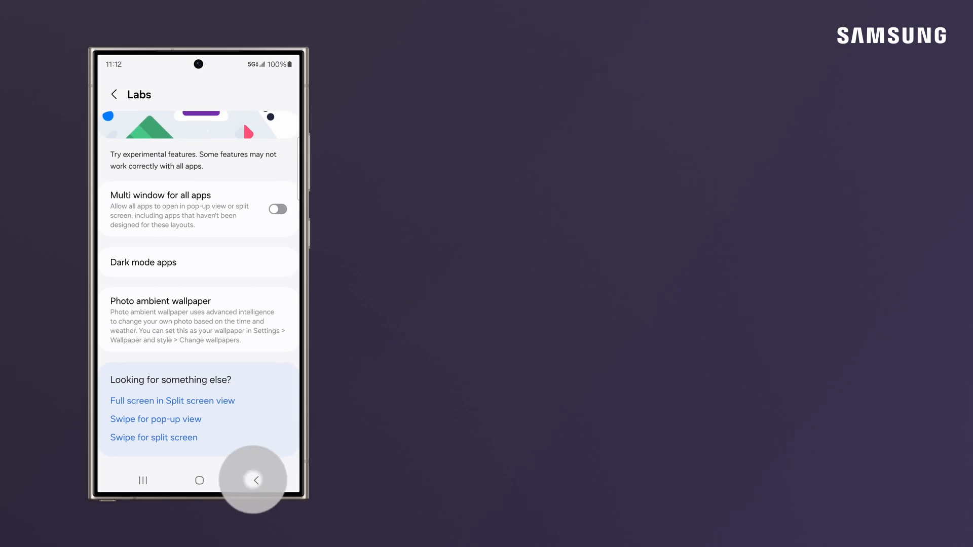
- Reach the Photo ambient option in the Creative section of Change wallpapers
{"action": "left_click", "coordinate": [255, 479]}
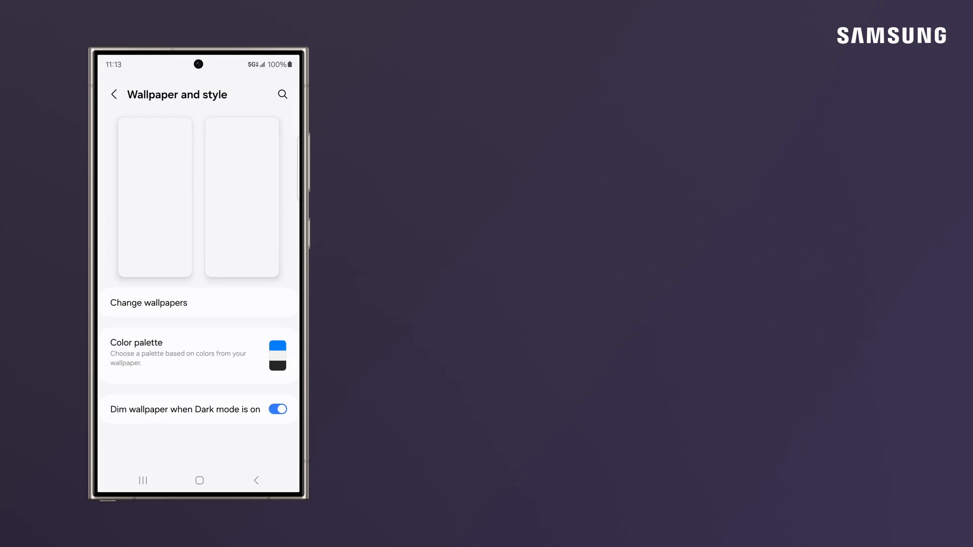
{"action": "left_click", "coordinate": [148, 304]}
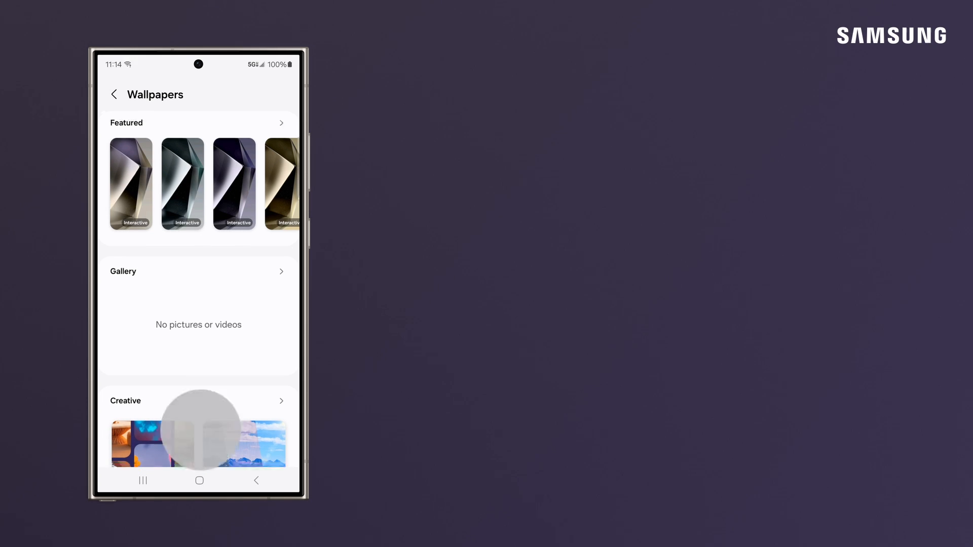
{"action": "scroll", "scroll_direction": "down", "scroll_amount": 3}
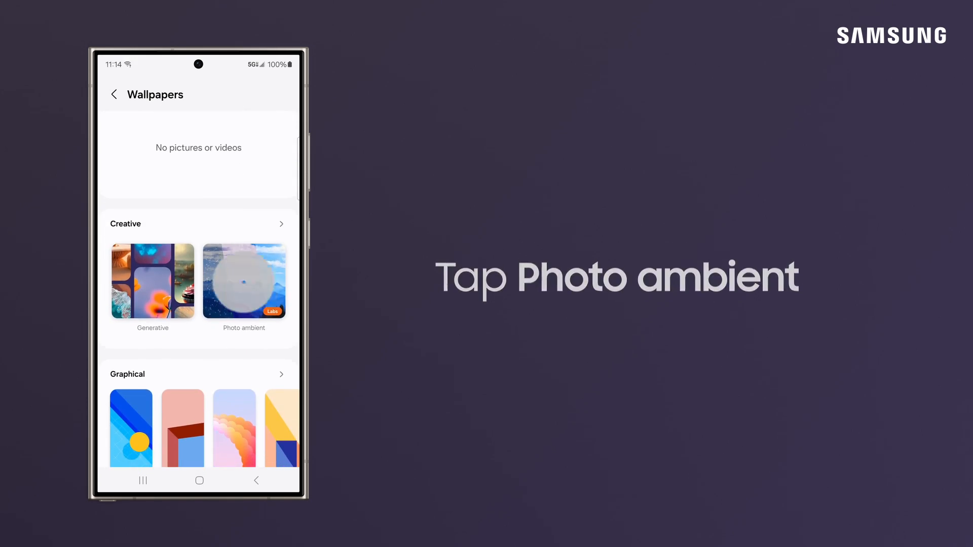
{"action": "left_click", "coordinate": [244, 282]}
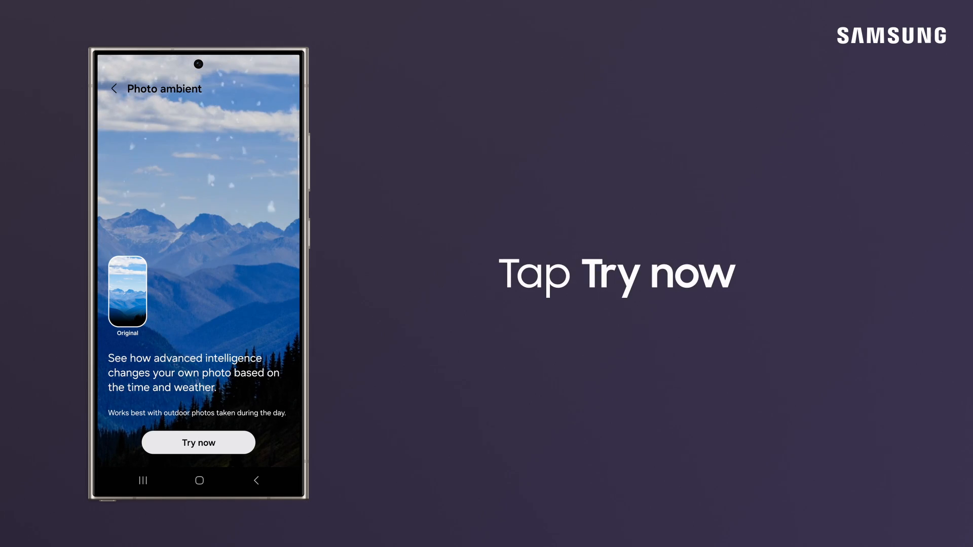
- Start the Photo ambient tryout and accept the Weather app setup to reach the photo picker
{"action": "left_click", "coordinate": [198, 443]}
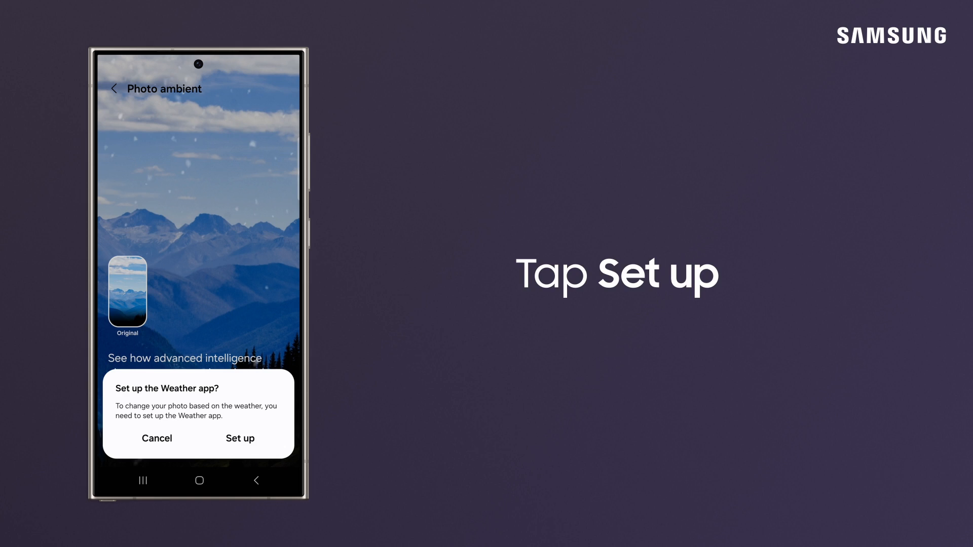
{"action": "left_click", "coordinate": [241, 438]}
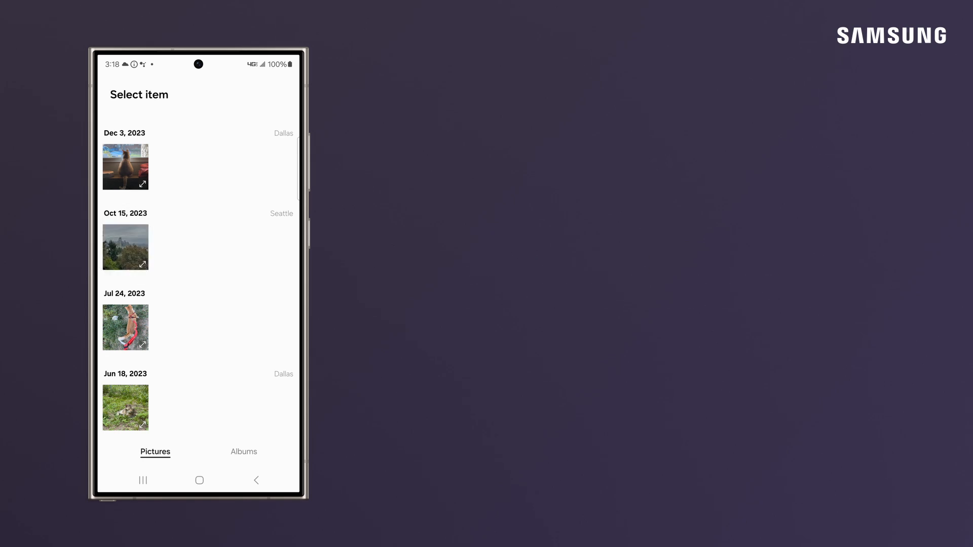
- Choose the Seattle photo from Oct 15, 2023, dismiss the Labs tip, and apply it as lock screen wallpaper
{"action": "left_click", "coordinate": [126, 247]}
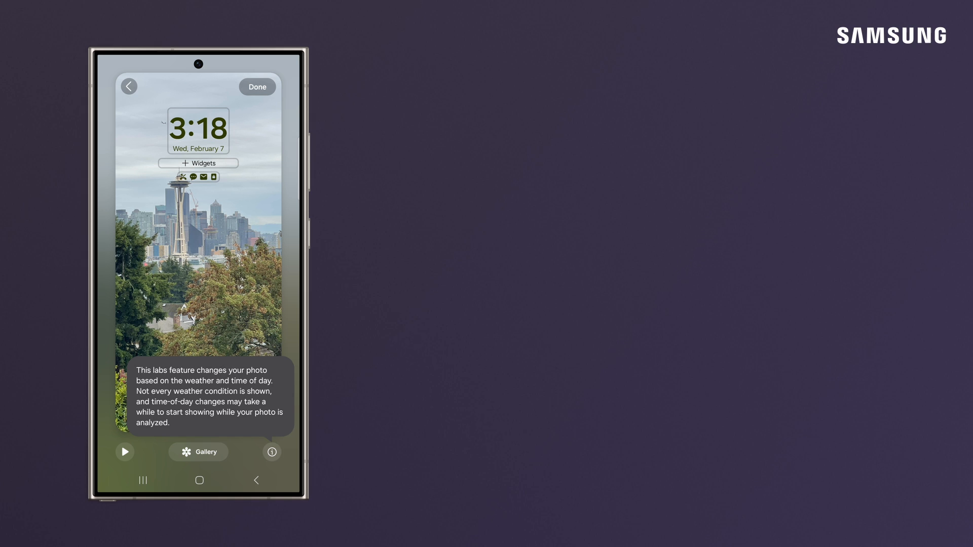
{"action": "left_click", "coordinate": [124, 451]}
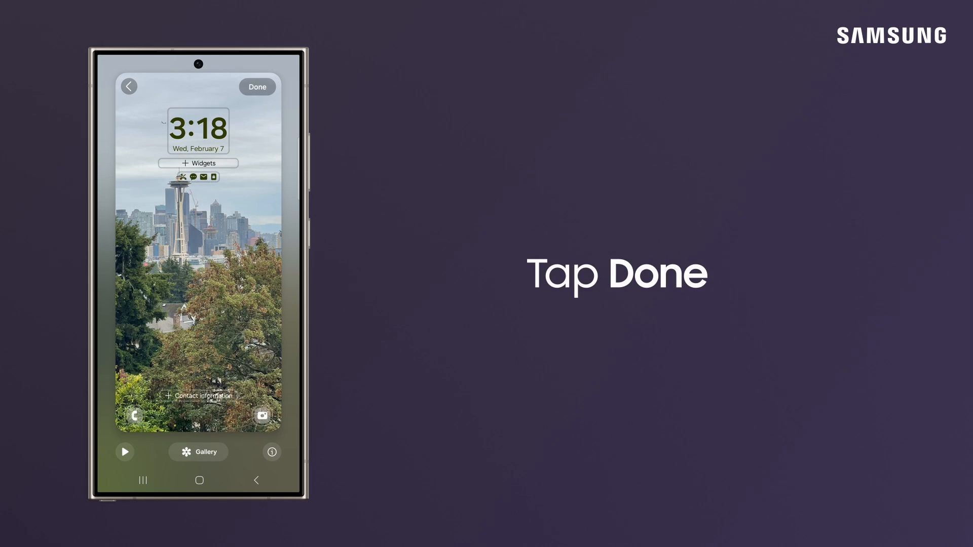
{"action": "left_click", "coordinate": [256, 88]}
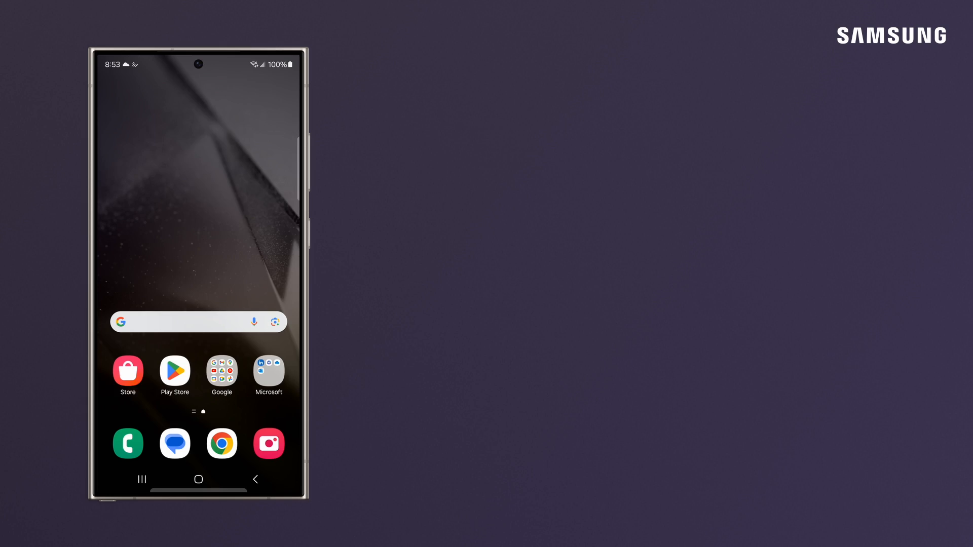
- Launch Tips from the app drawer and open the Advanced intelligence collection
{"action": "scroll", "scroll_direction": "up", "scroll_amount": 3}
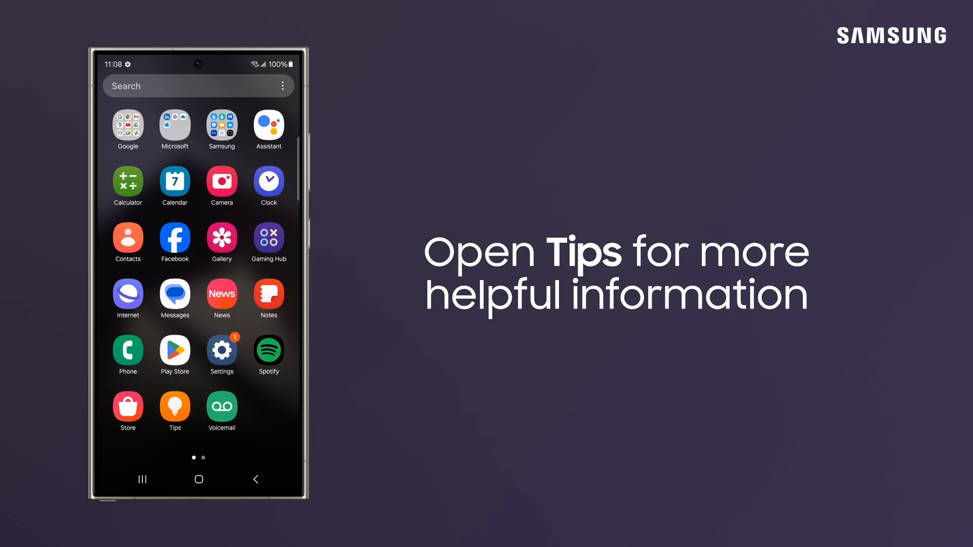
{"action": "left_click", "coordinate": [174, 411]}
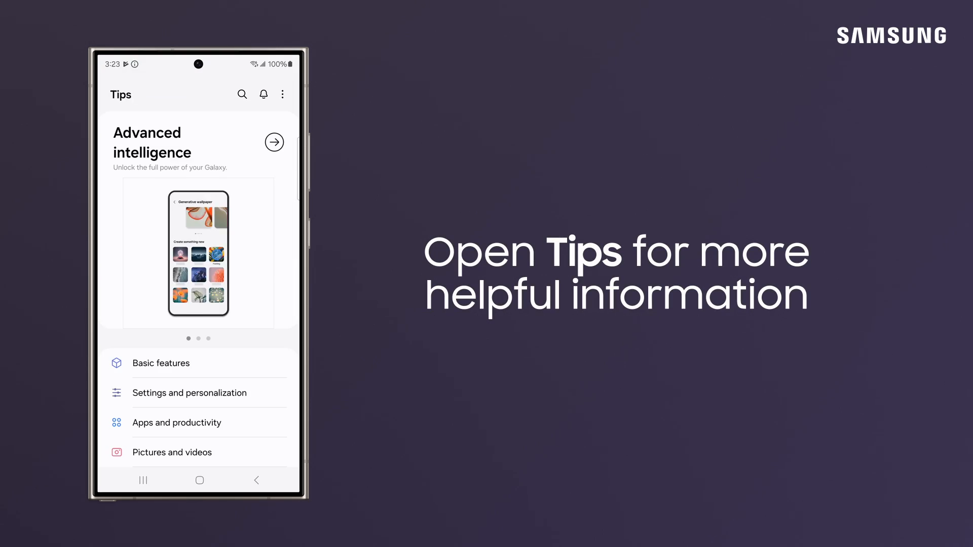
{"action": "left_click", "coordinate": [274, 142]}
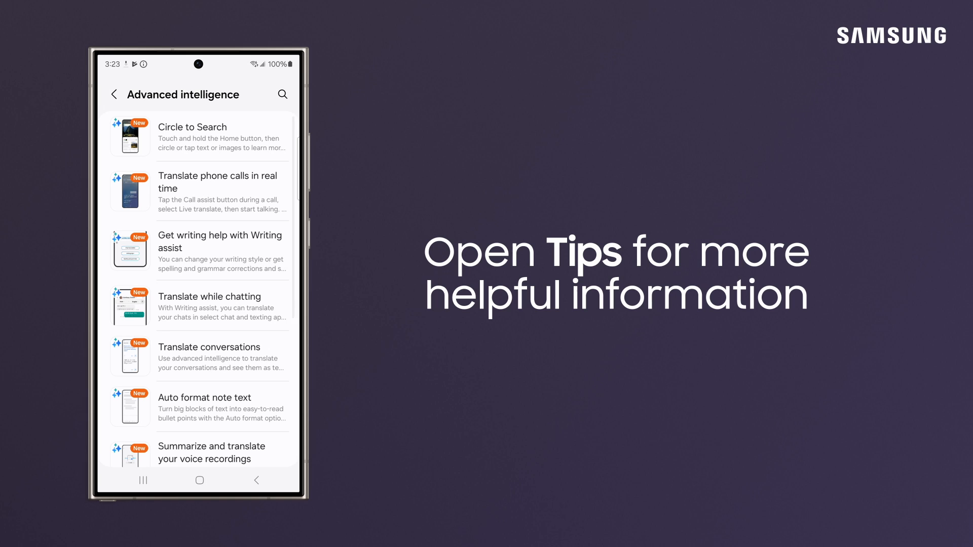